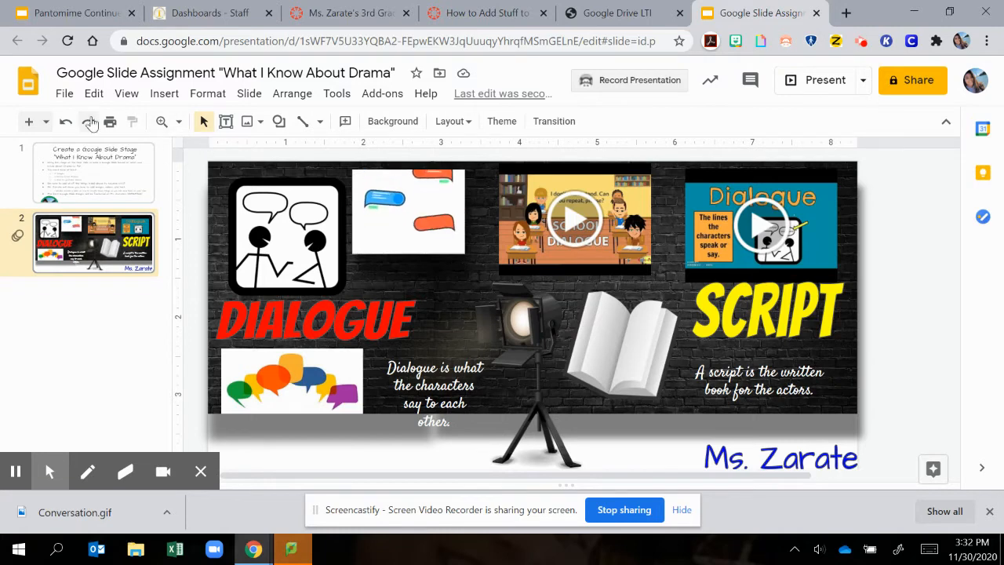
# Redo to restore the wooden stage floor beneath the brick wall, then deselect it
pyautogui.click(89, 121)
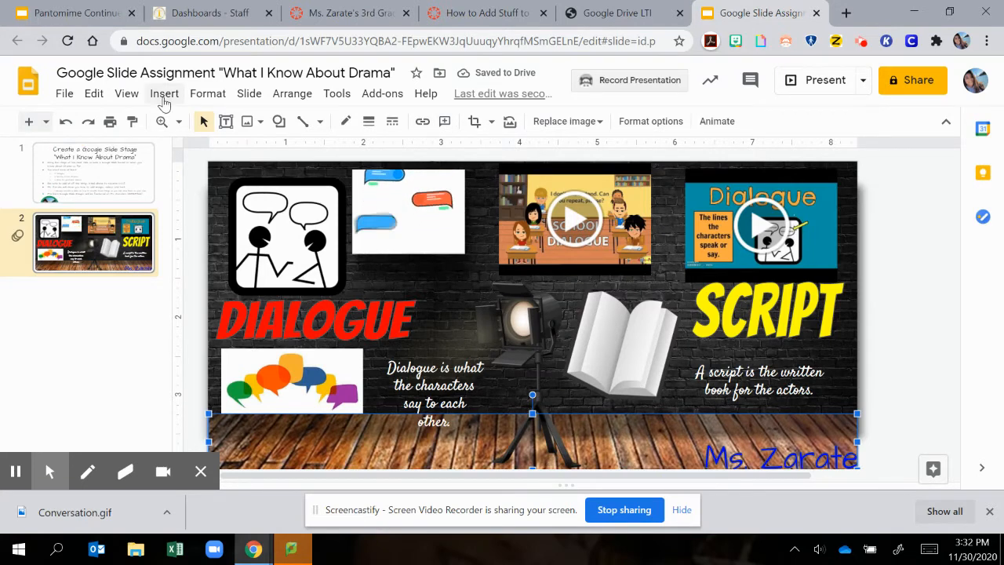
pyautogui.click(163, 93)
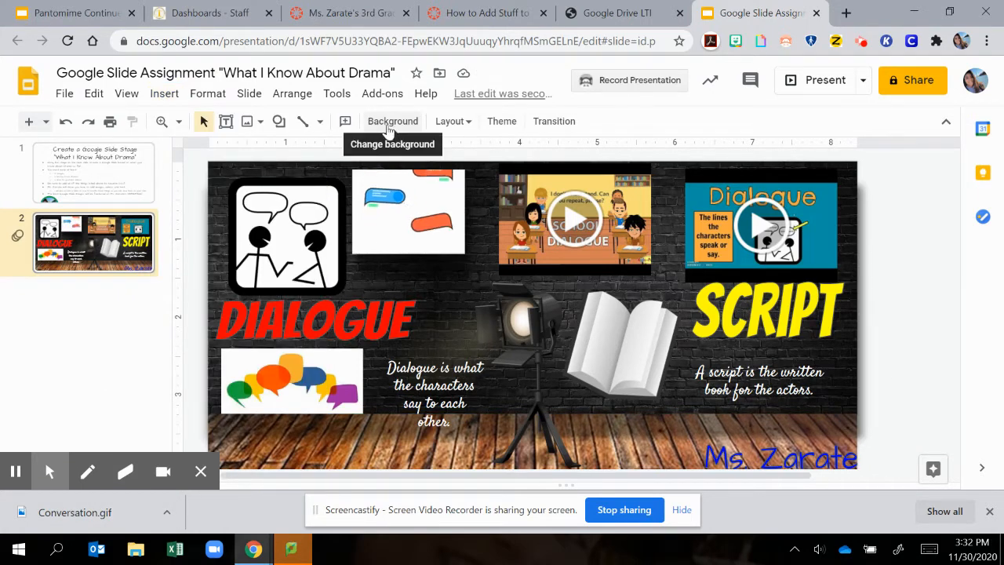
# Search Google Images for 'stage' and set the red curtain photo as background
pyautogui.click(392, 121)
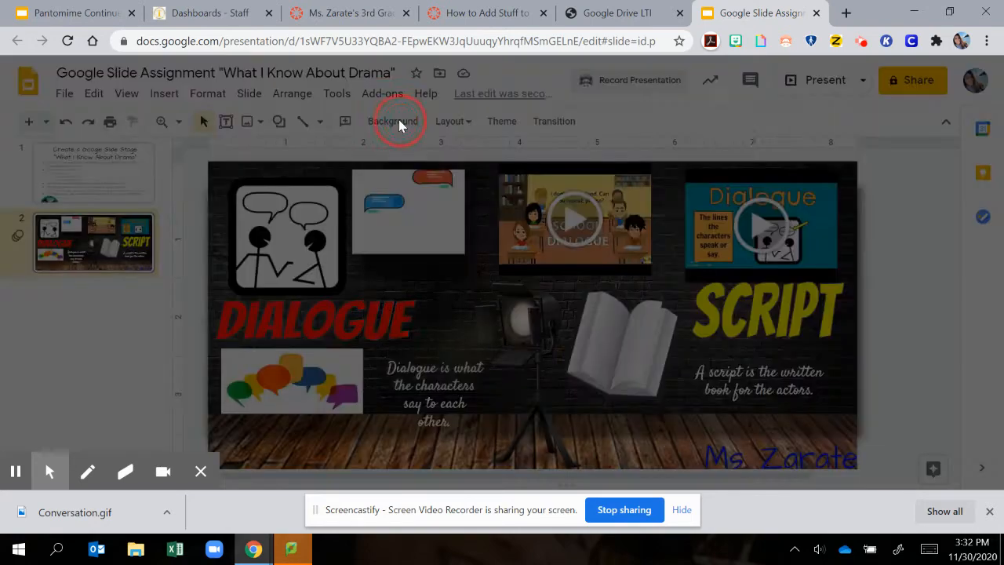
pyautogui.click(393, 121)
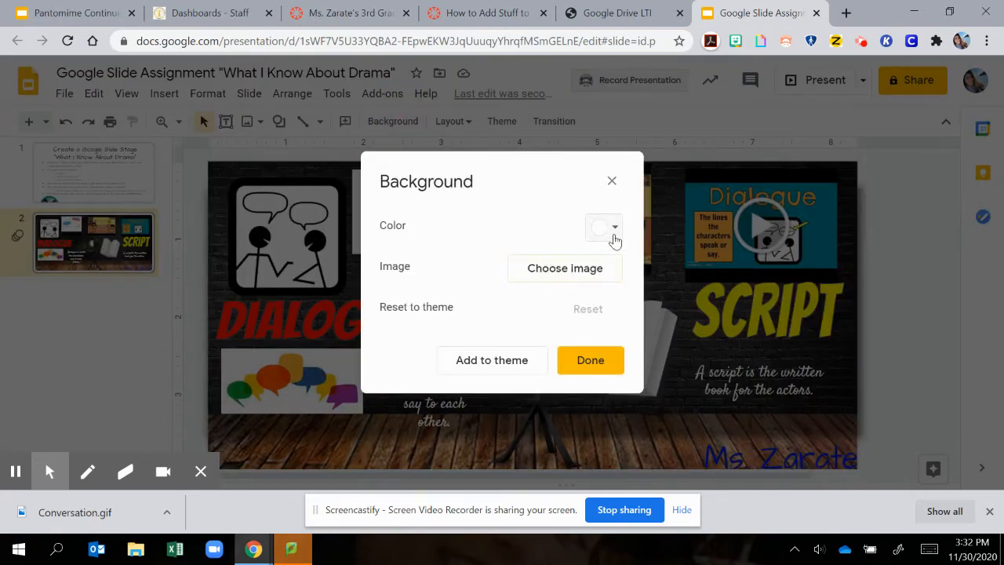
pyautogui.click(565, 267)
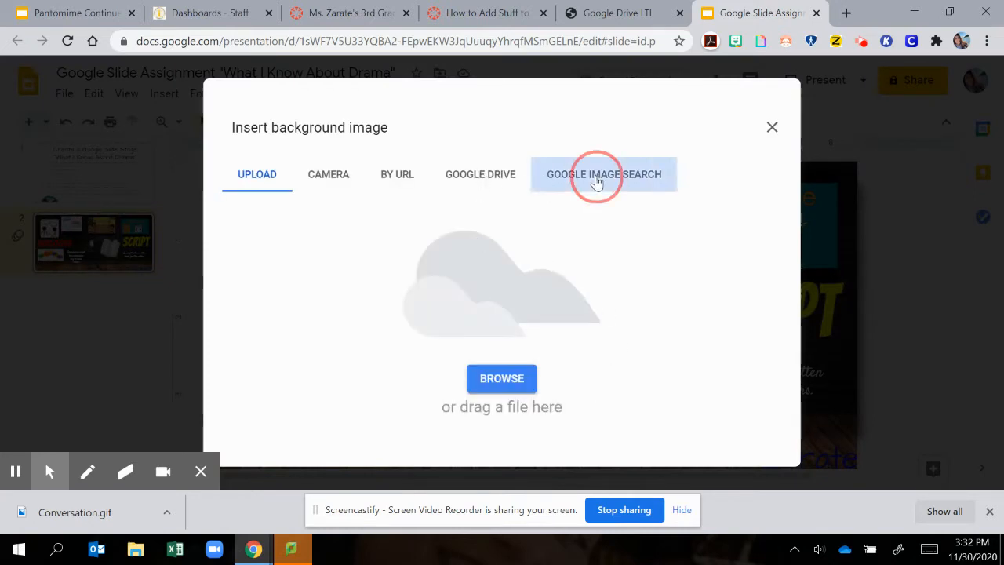
pyautogui.click(603, 174)
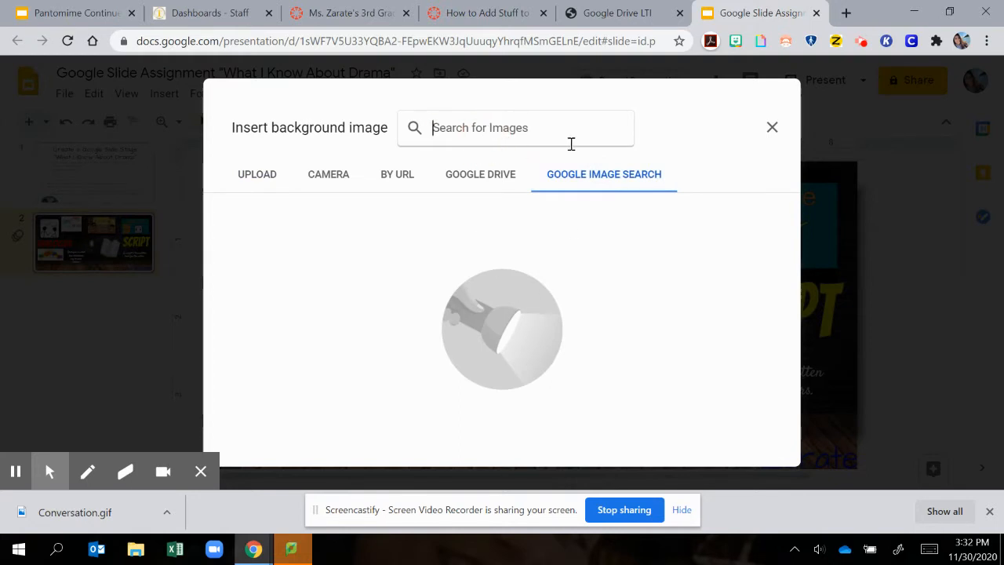
pyautogui.write('stage')
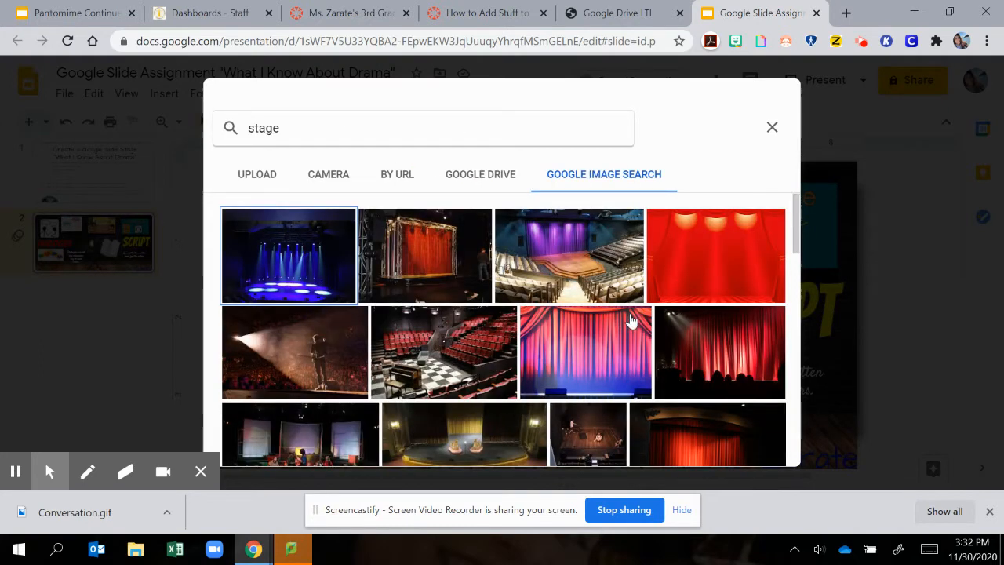
pyautogui.moveTo(694, 279)
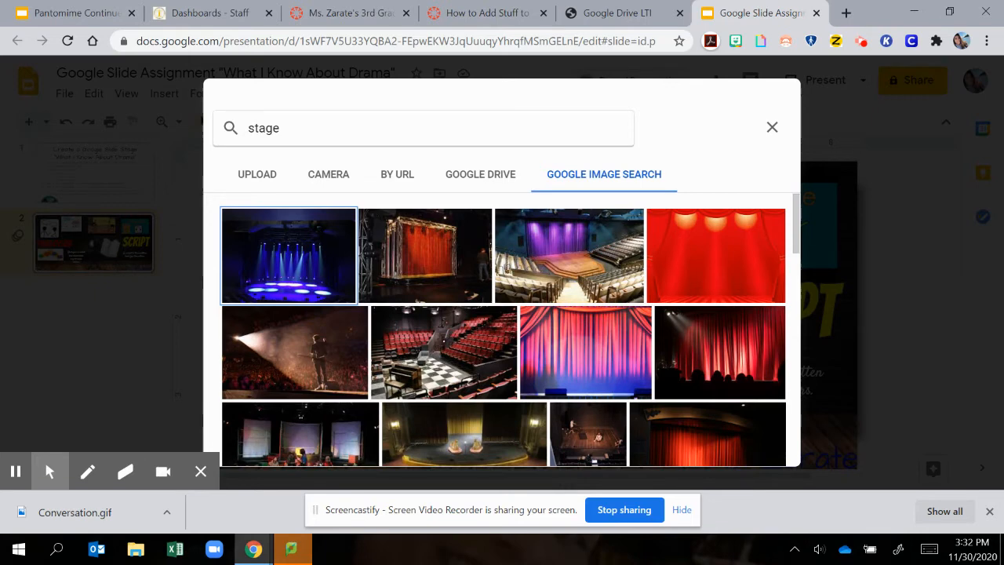
pyautogui.click(771, 127)
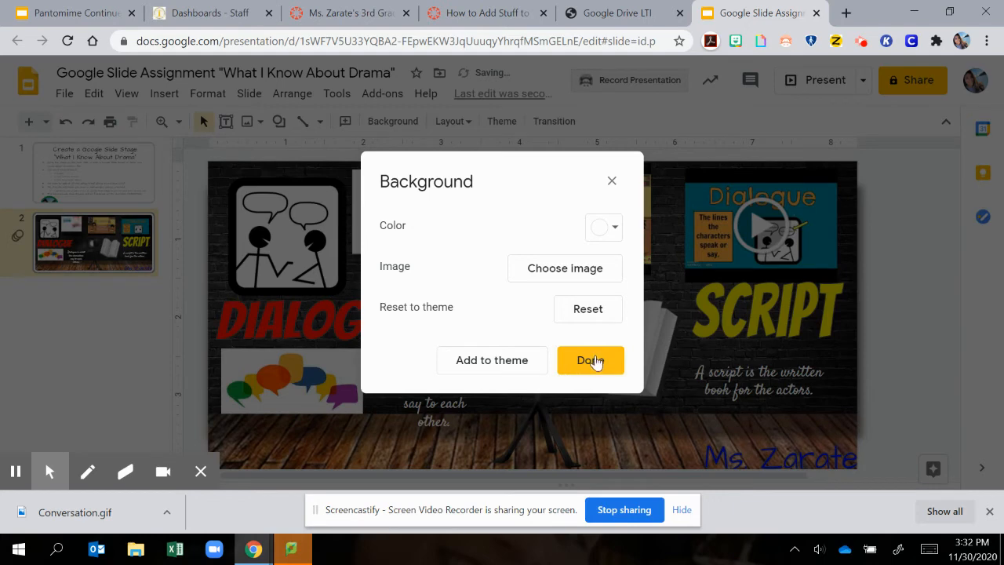
# Confirm the curtain background and remove the wooden floor and brick wall images
pyautogui.click(589, 360)
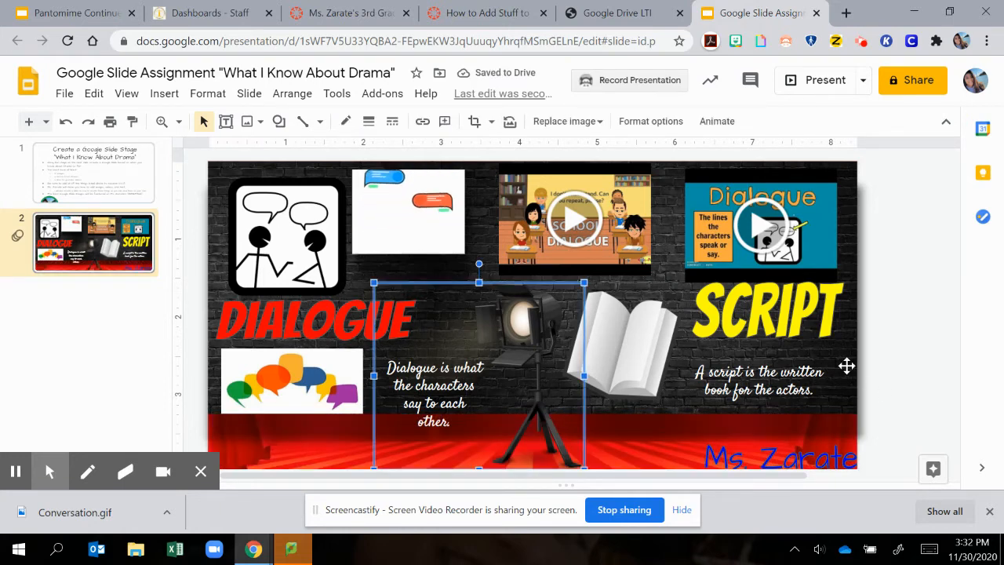
pyautogui.click(768, 310)
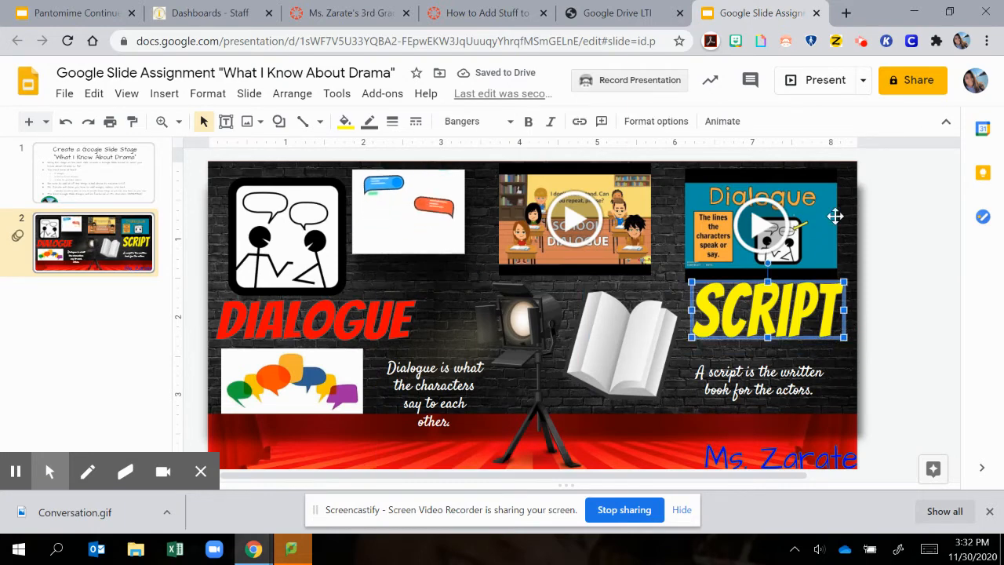
pyautogui.click(760, 227)
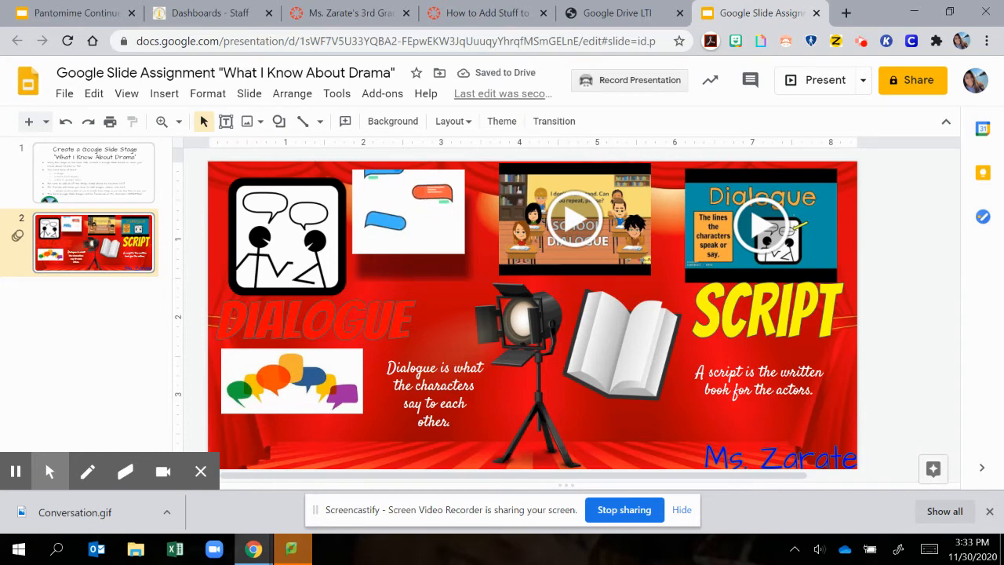
# Move the stick-figure picture near the speech bubbles and the definition text to top-left
pyautogui.moveTo(285, 235); pyautogui.dragTo(413, 384)
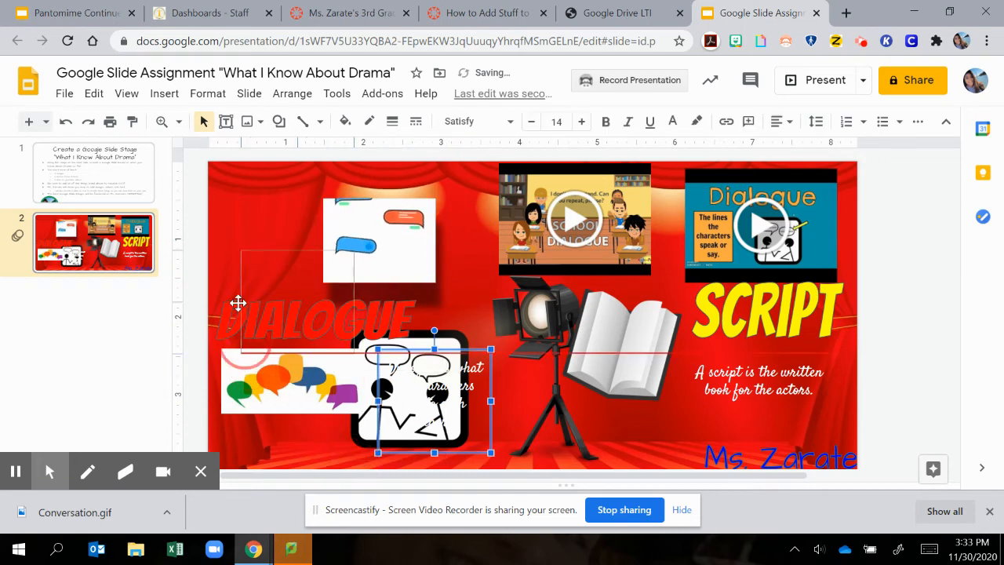
pyautogui.moveTo(434, 401); pyautogui.dragTo(277, 226)
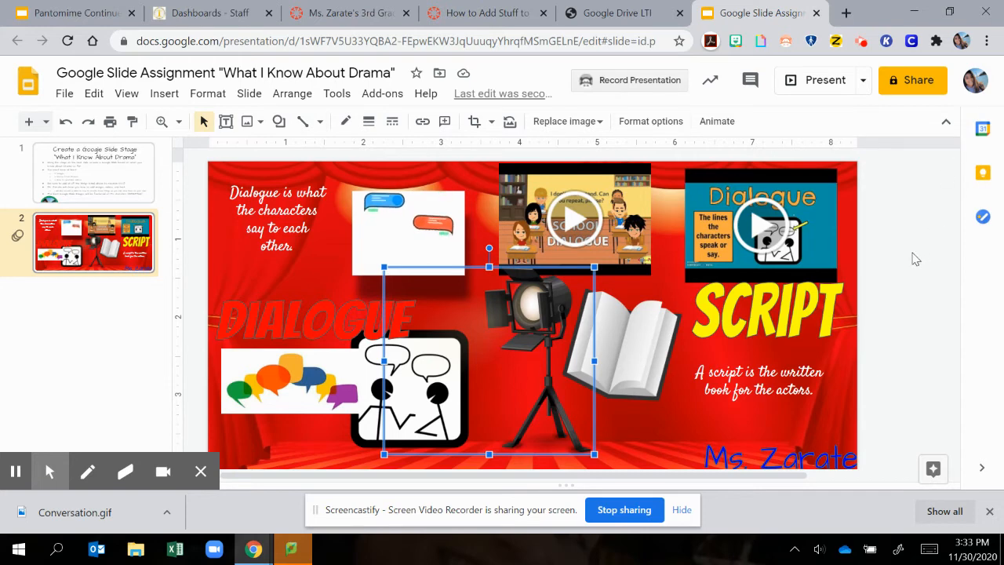
pyautogui.click(910, 275)
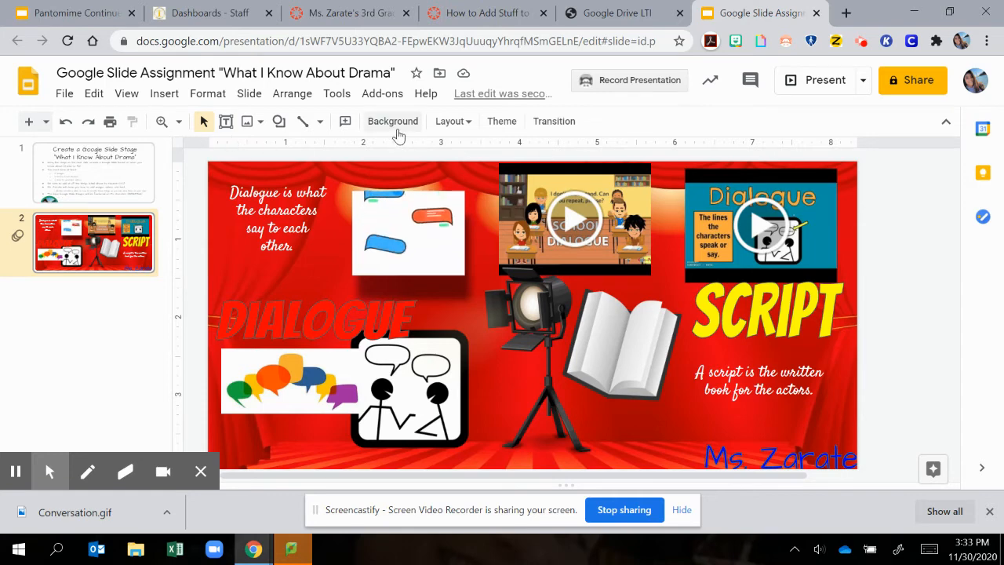
# Change the slide background to solid purple and confirm it
pyautogui.click(392, 121)
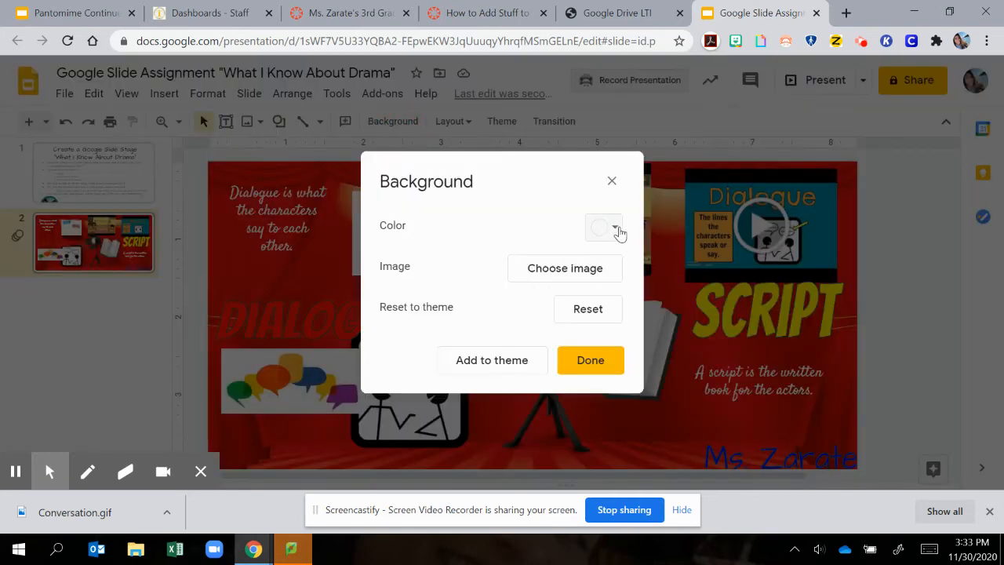
pyautogui.click(603, 227)
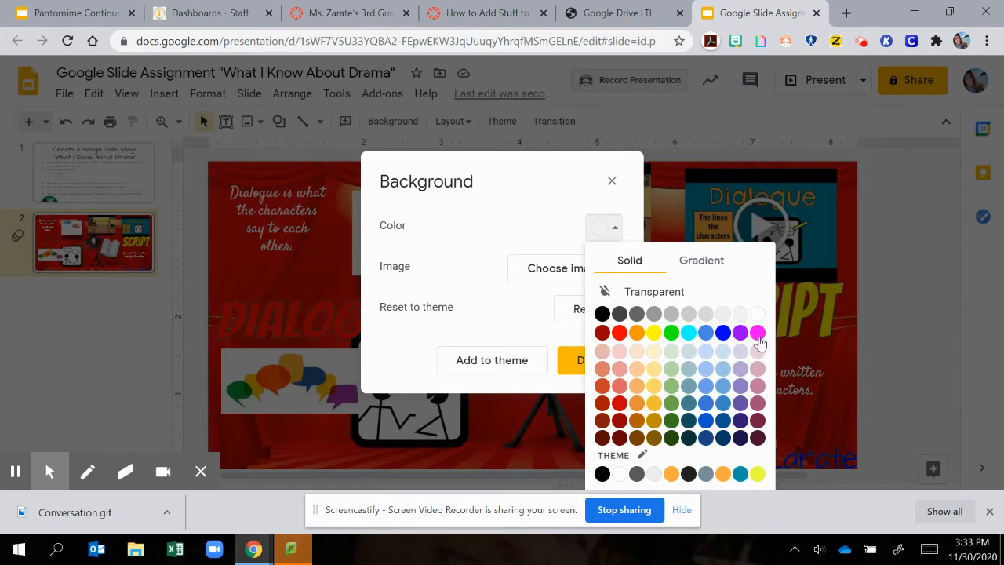
pyautogui.click(740, 333)
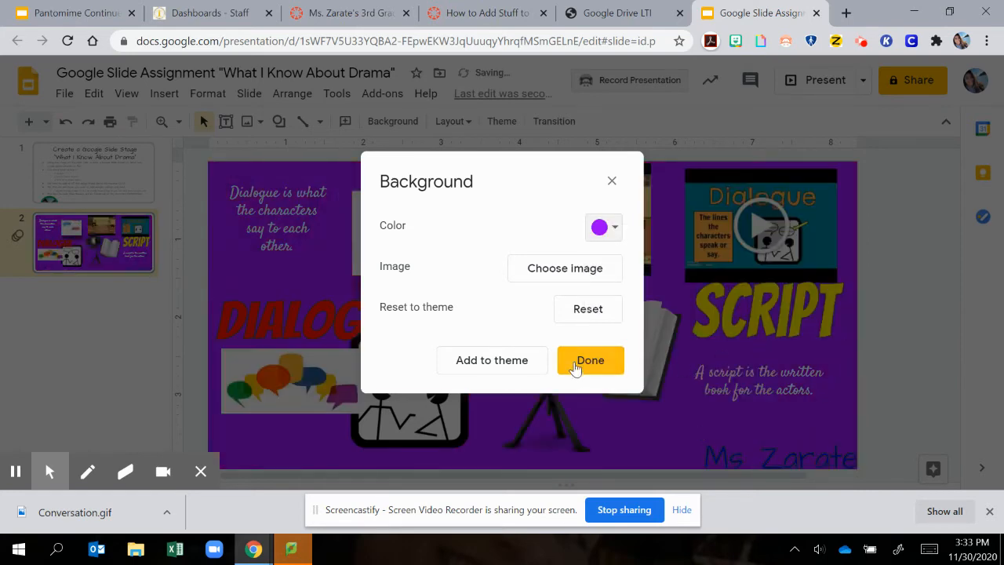
pyautogui.click(589, 359)
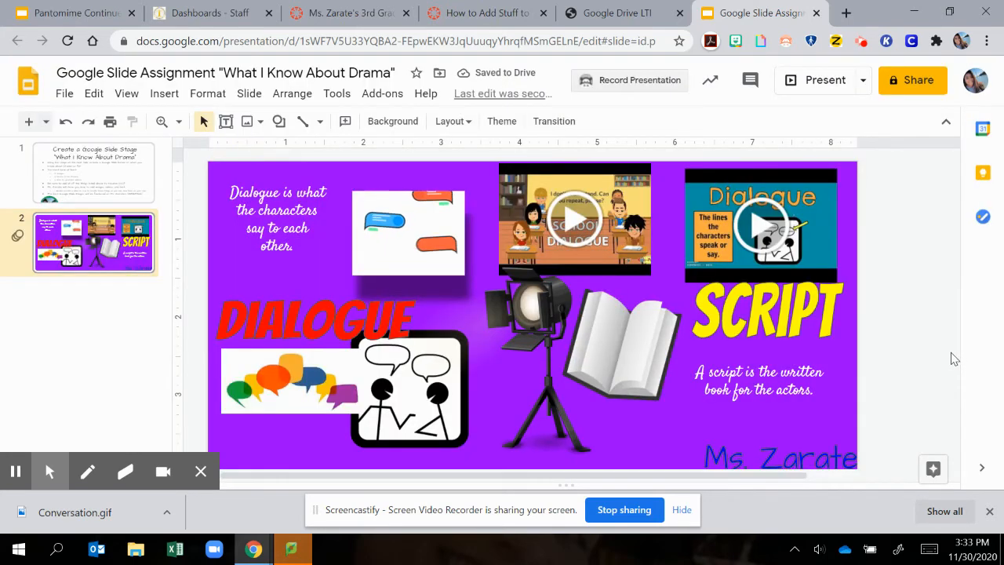
pyautogui.click(392, 121)
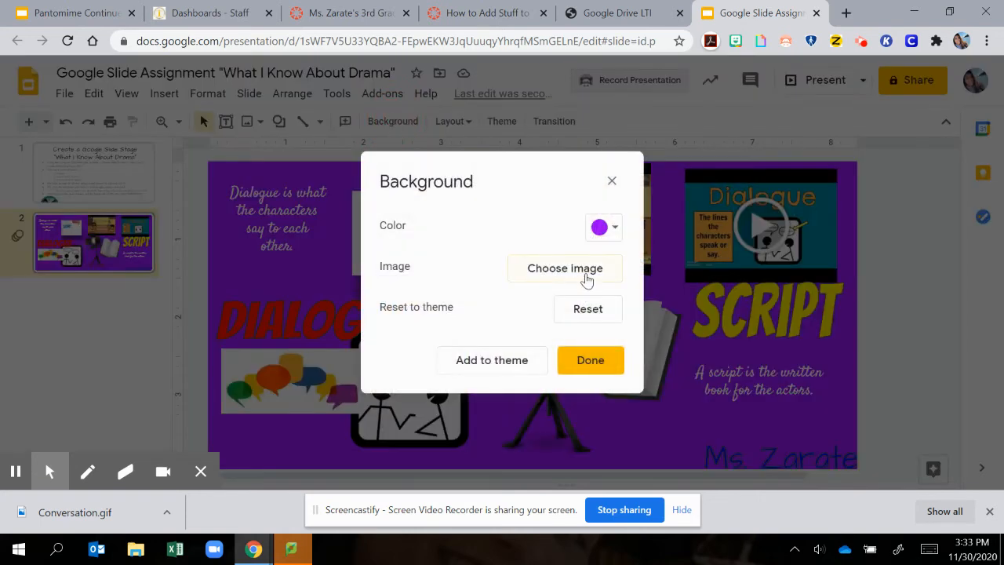
# Browse the stage image results and pick the blue-lit stage photo
pyautogui.click(565, 268)
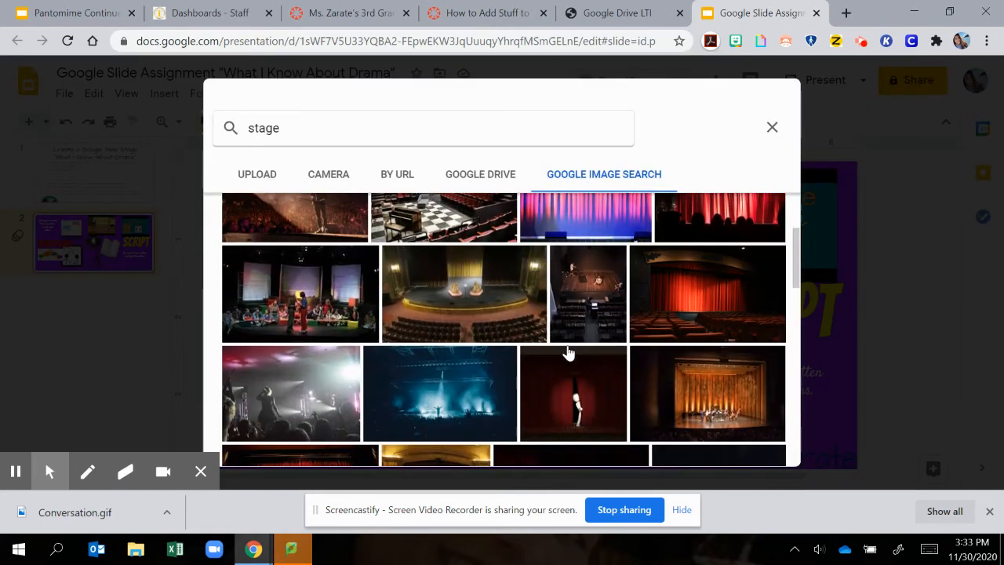
pyautogui.click(470, 399)
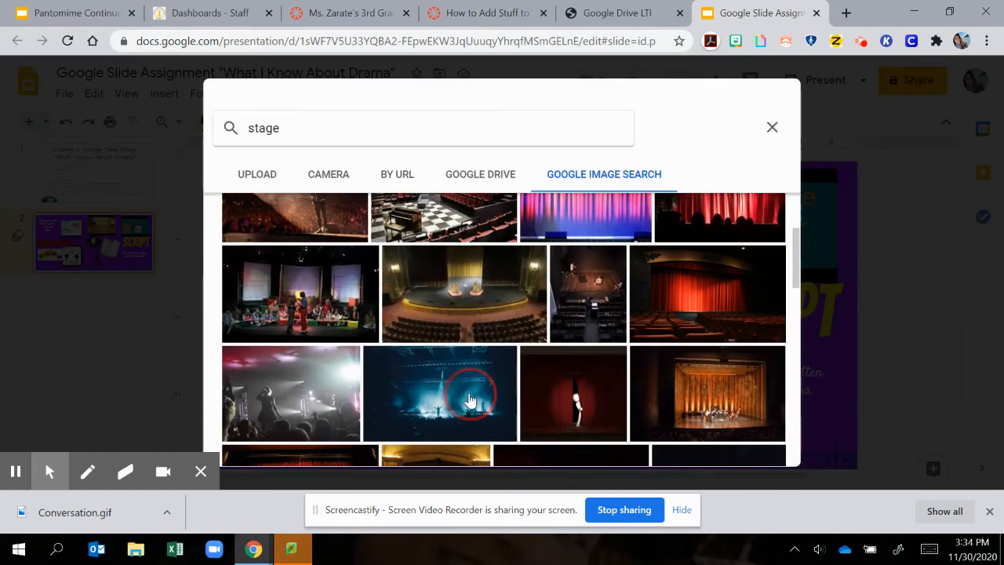
pyautogui.click(772, 127)
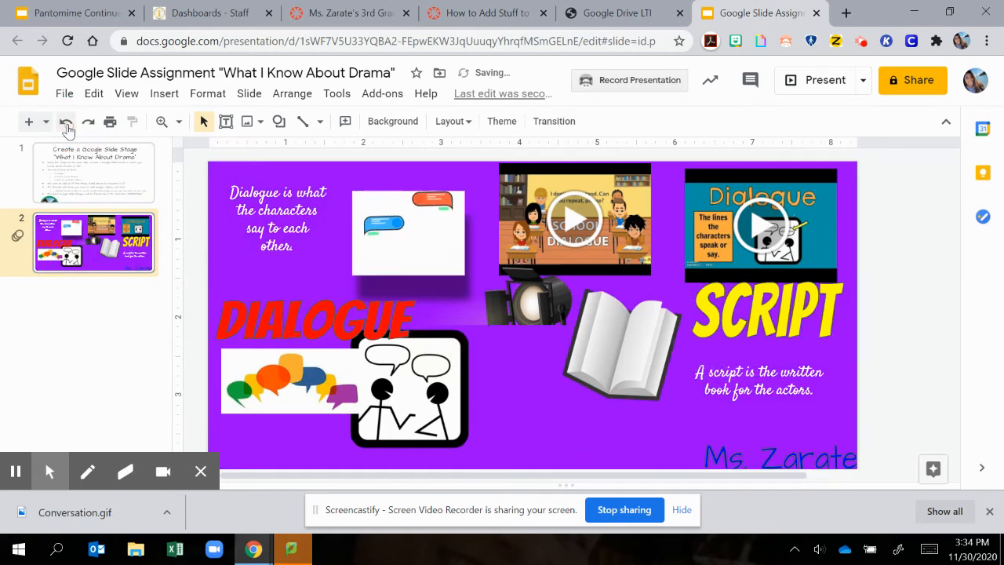
# Undo three times back to the original brick wall and wooden floor slide
pyautogui.click(67, 121)
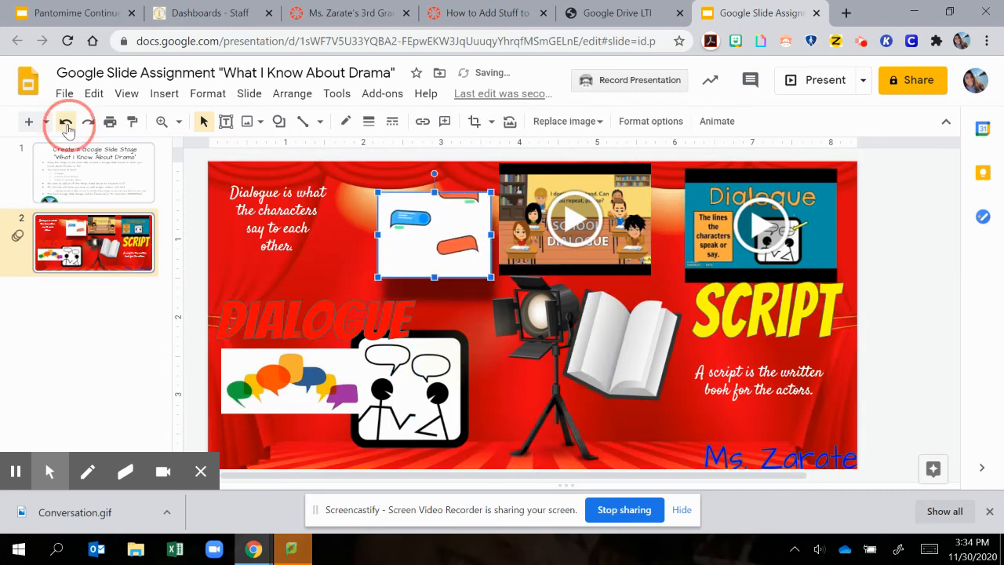
pyautogui.click(66, 121)
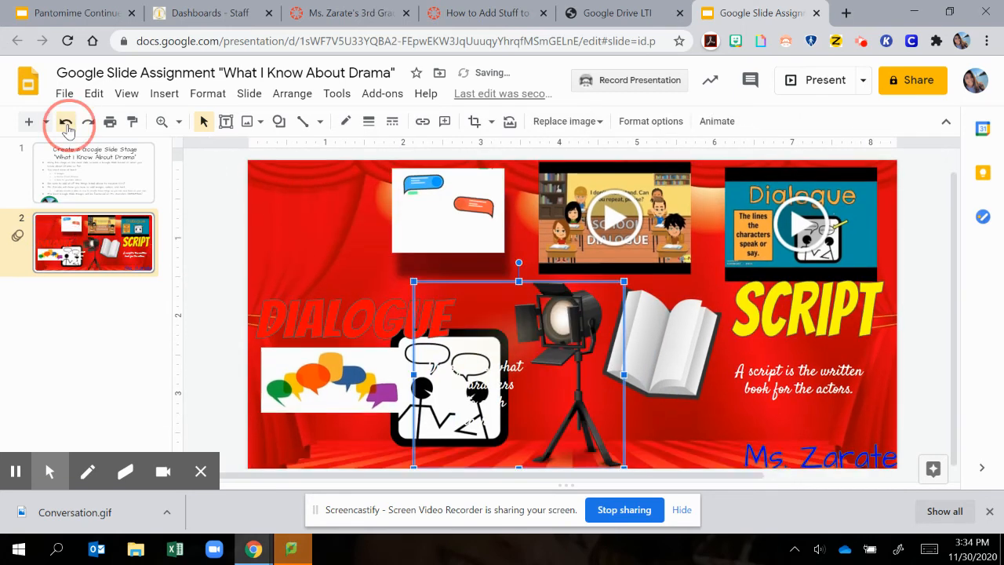
pyautogui.click(66, 121)
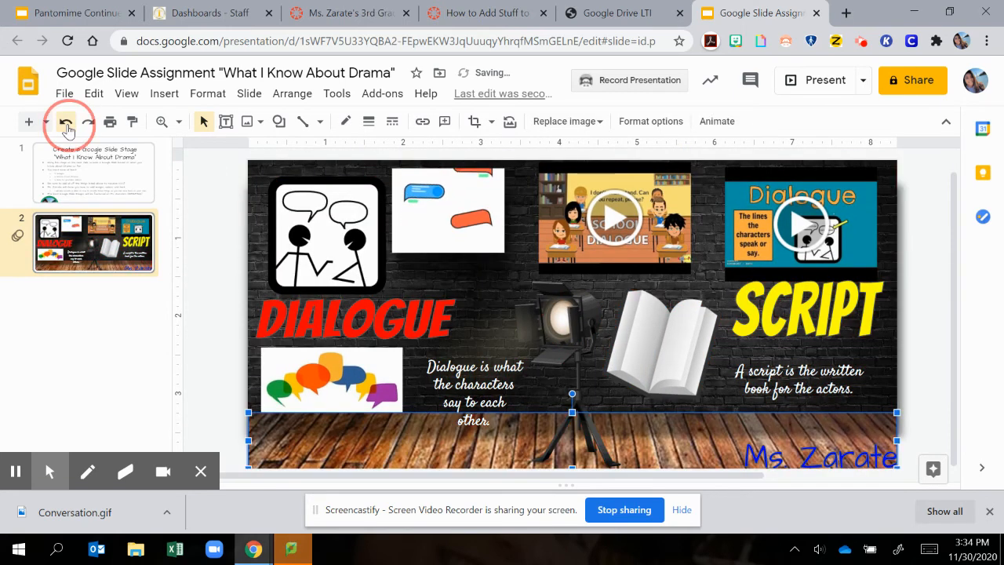